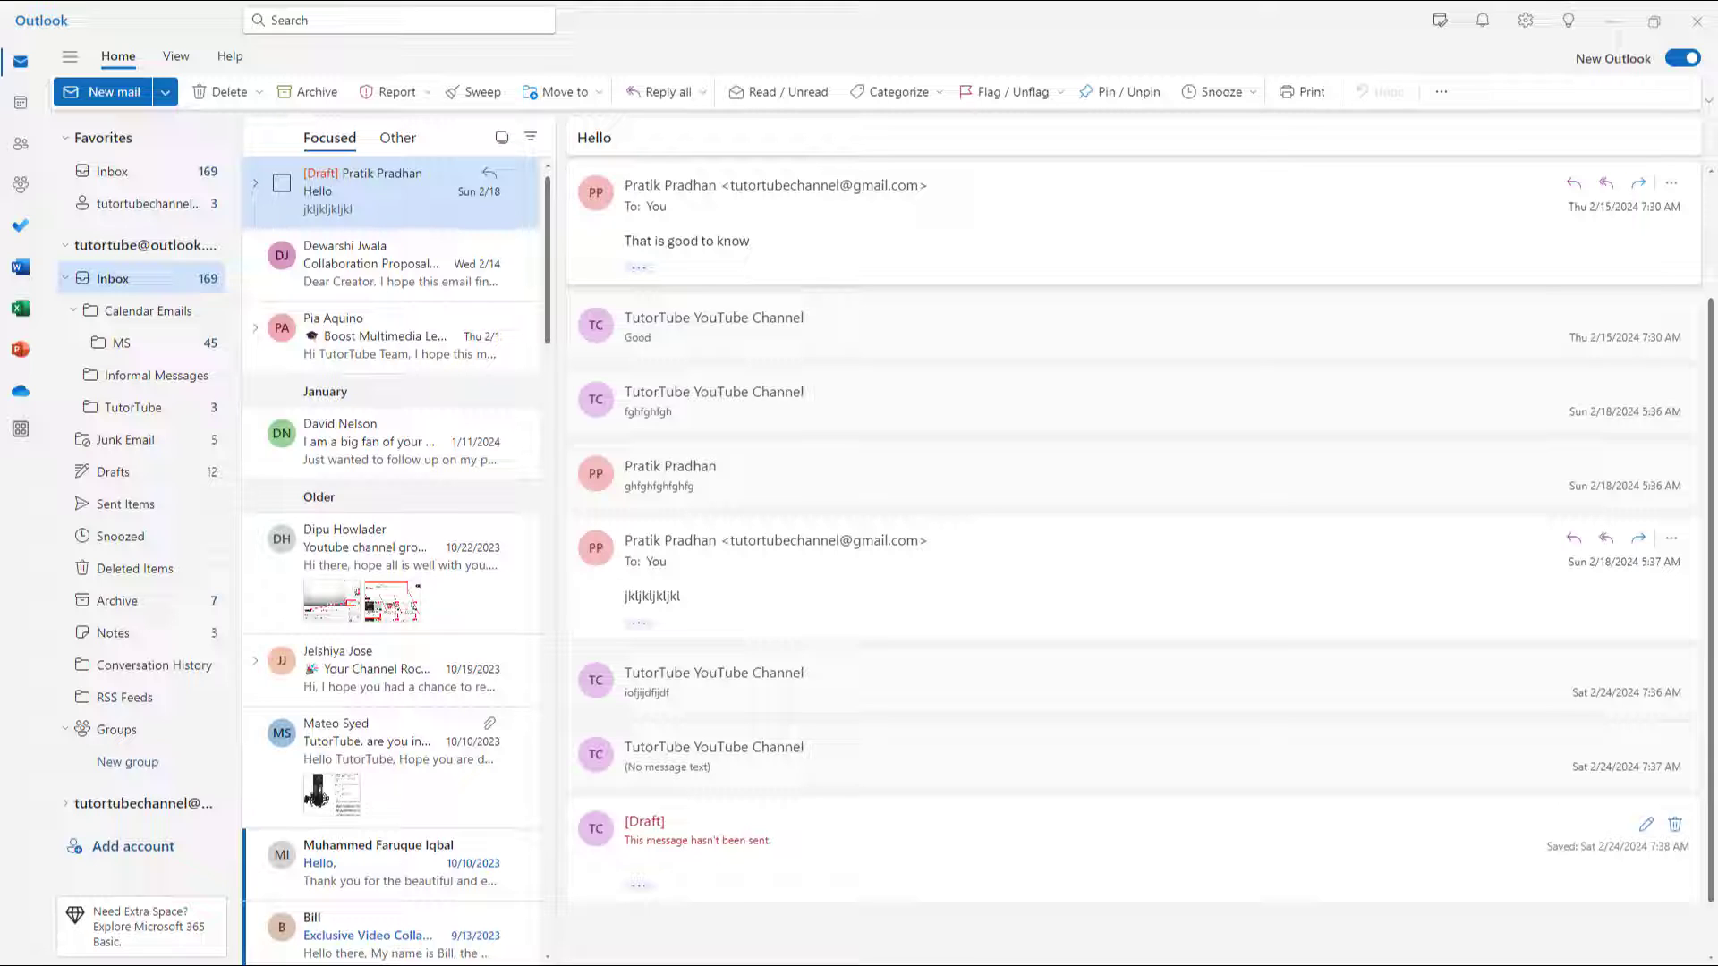
pyautogui.moveTo(989, 483)
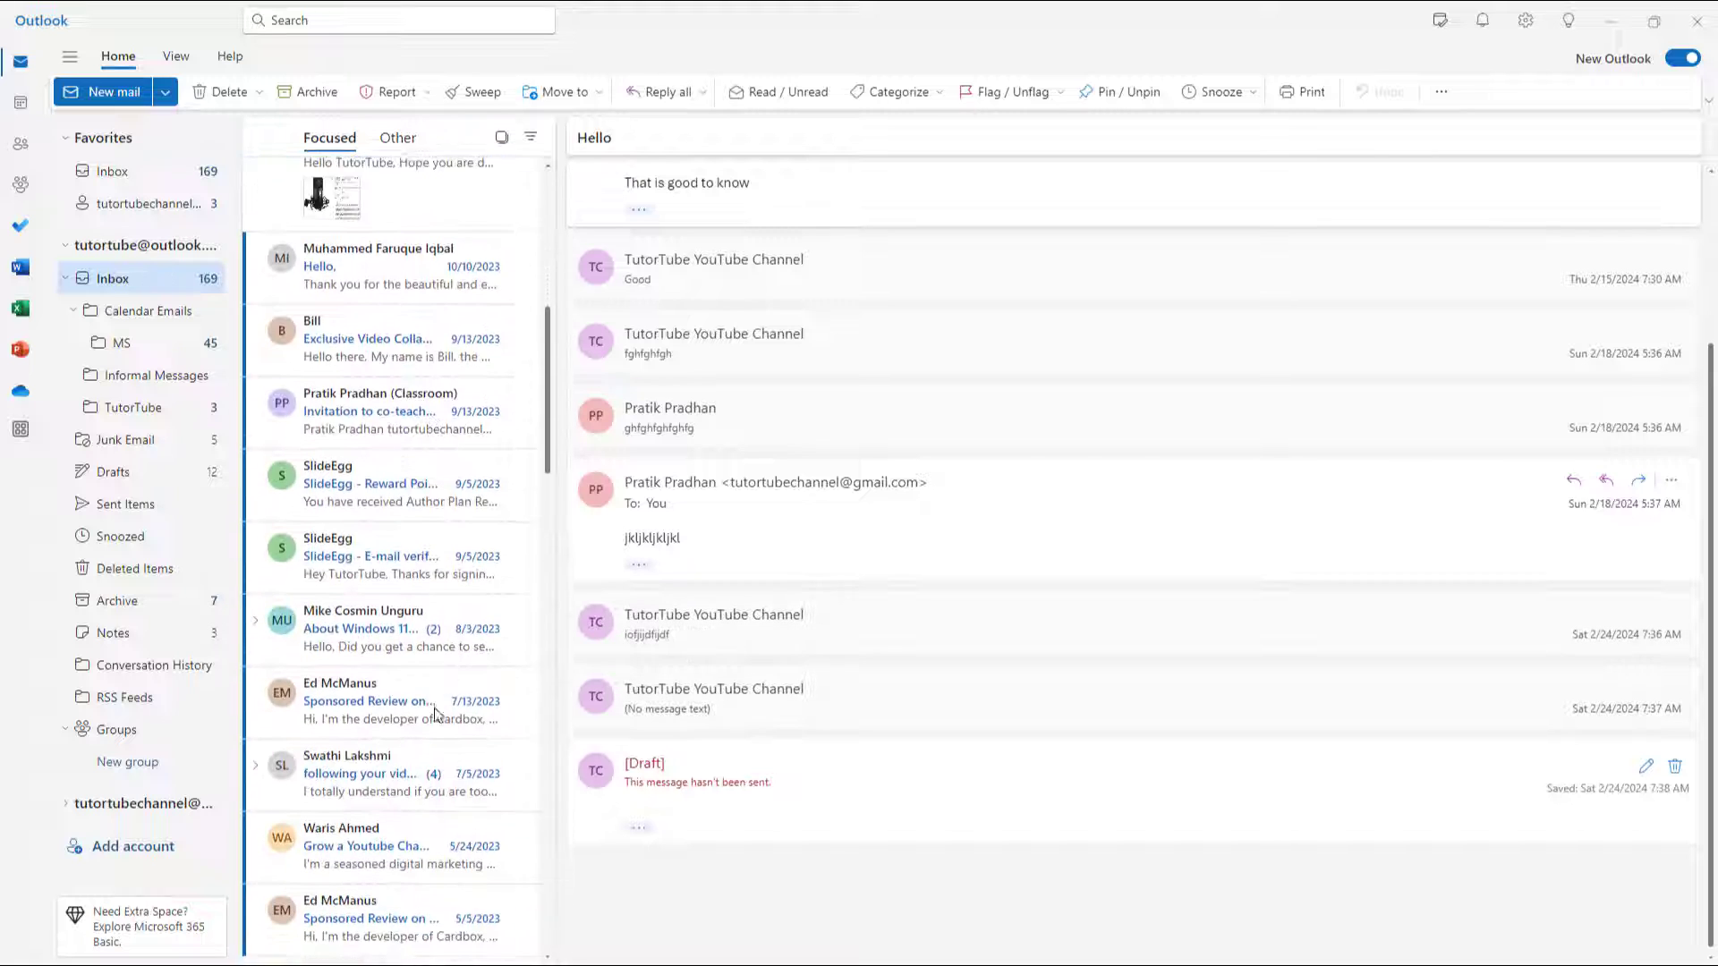
# Scroll the message list down toward older 2022 messages
pyautogui.scroll(-3)
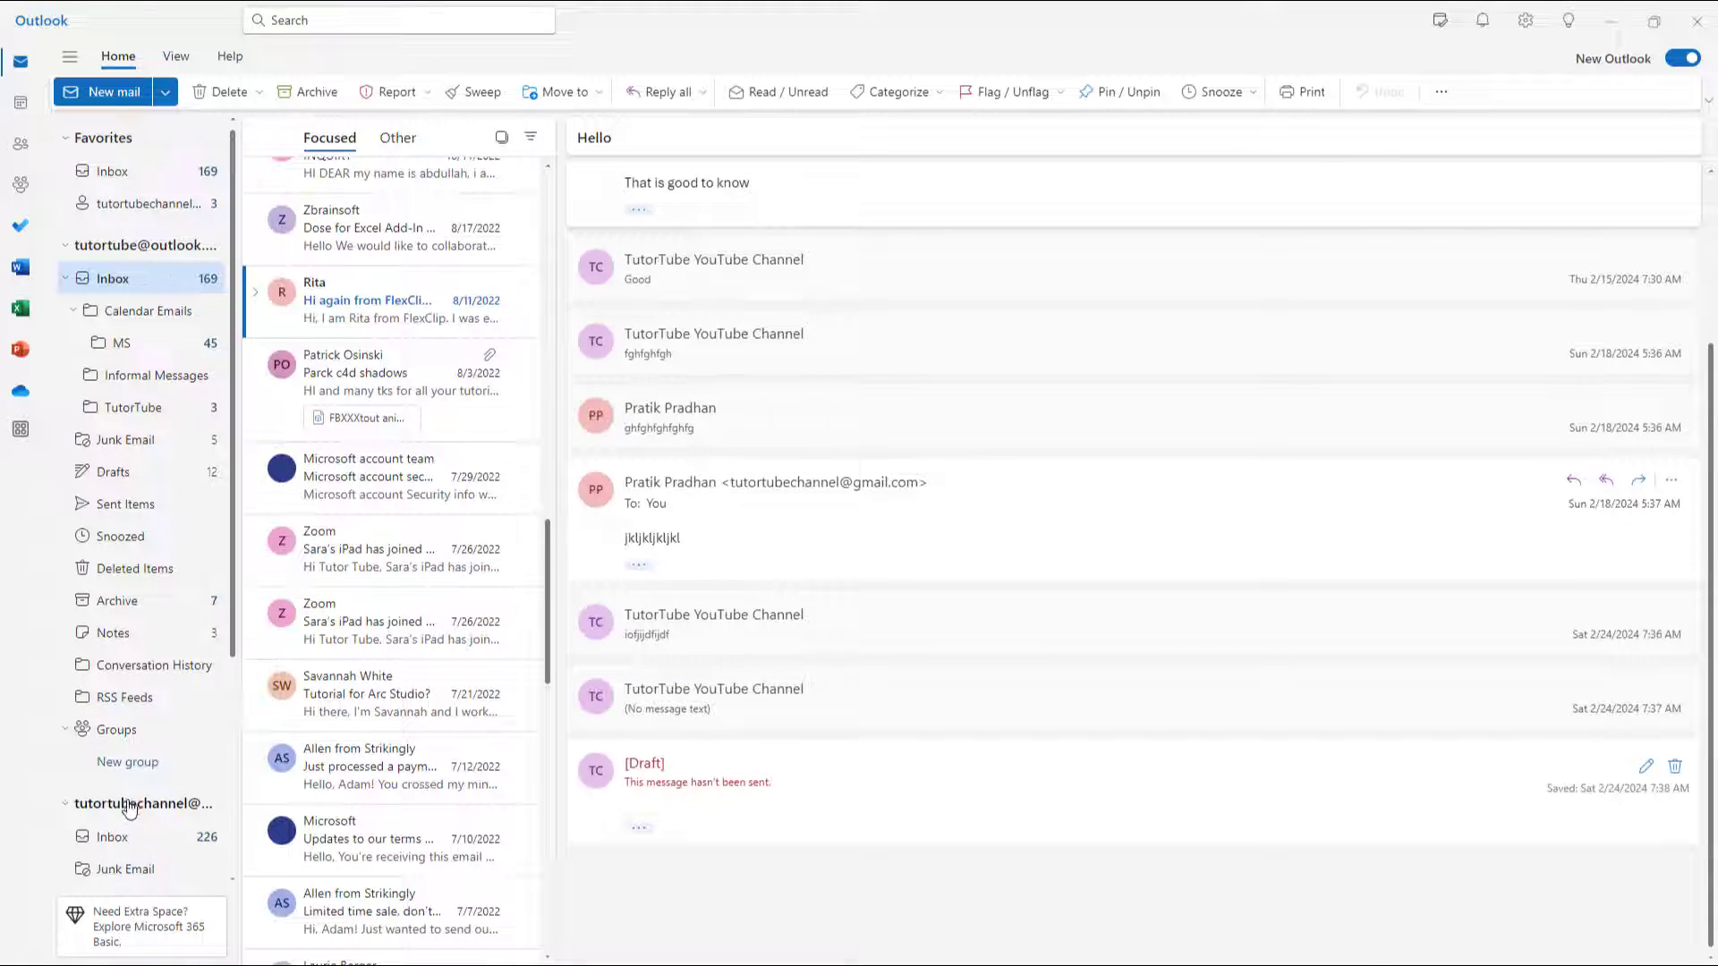
# Show the Hello meeting invitation in the second account's Inbox with history hidden and its More actions menu up
pyautogui.click(112, 835)
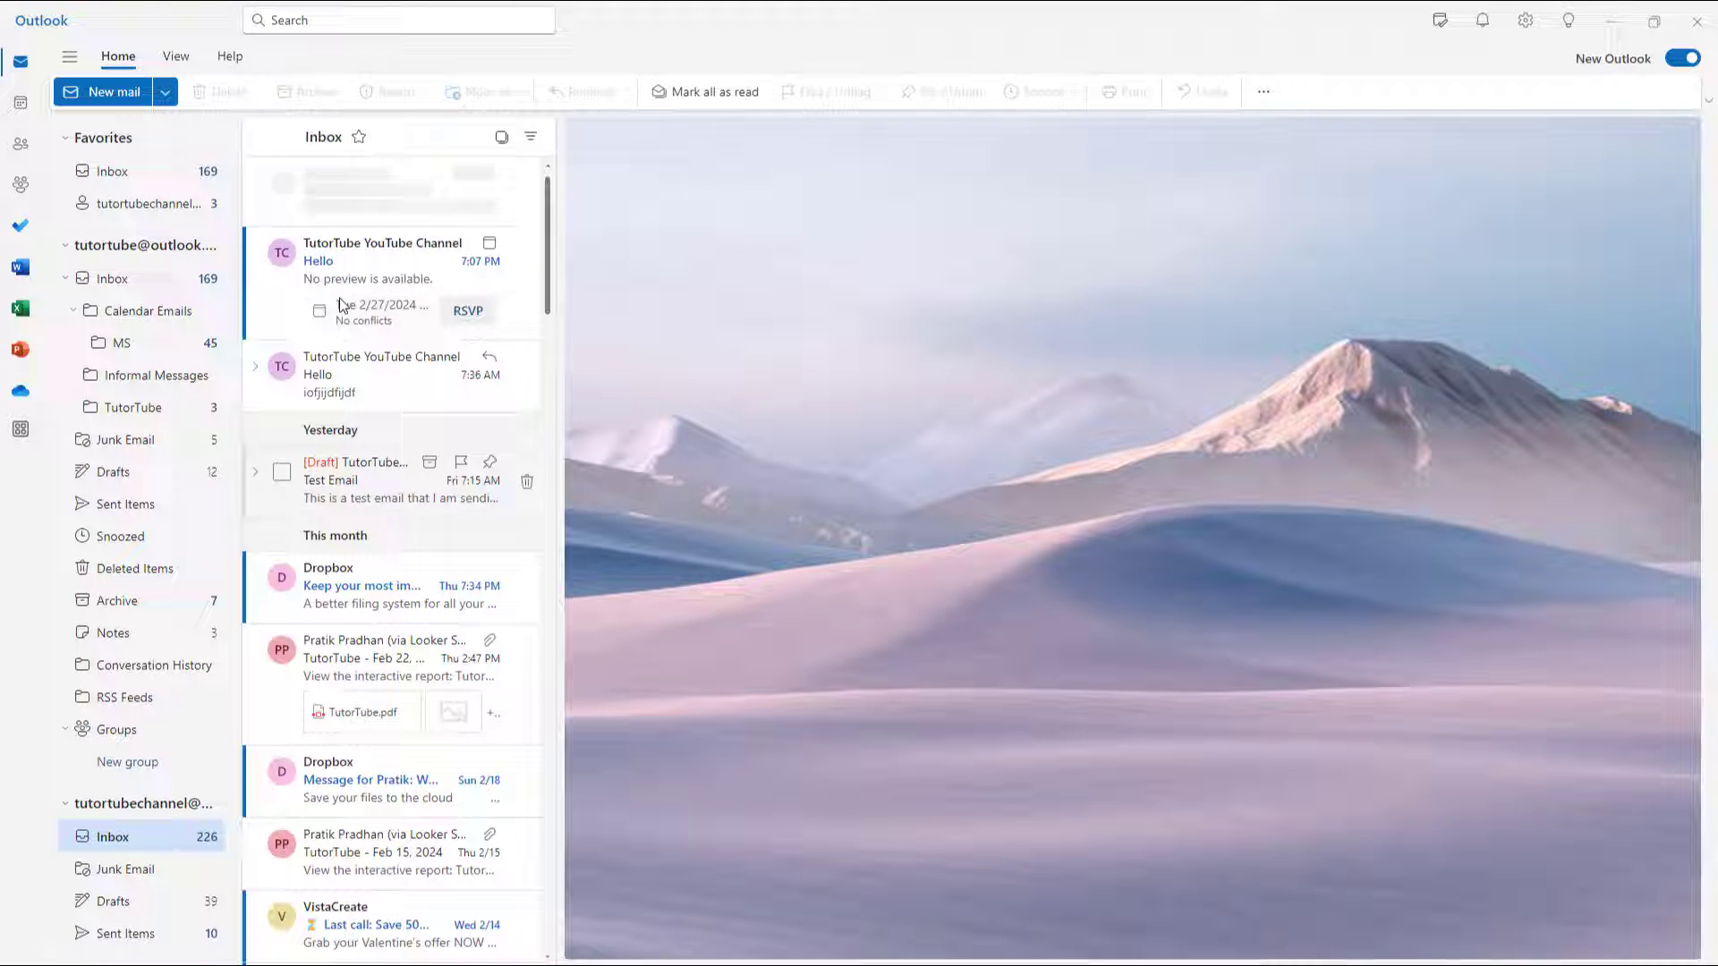
pyautogui.click(383, 261)
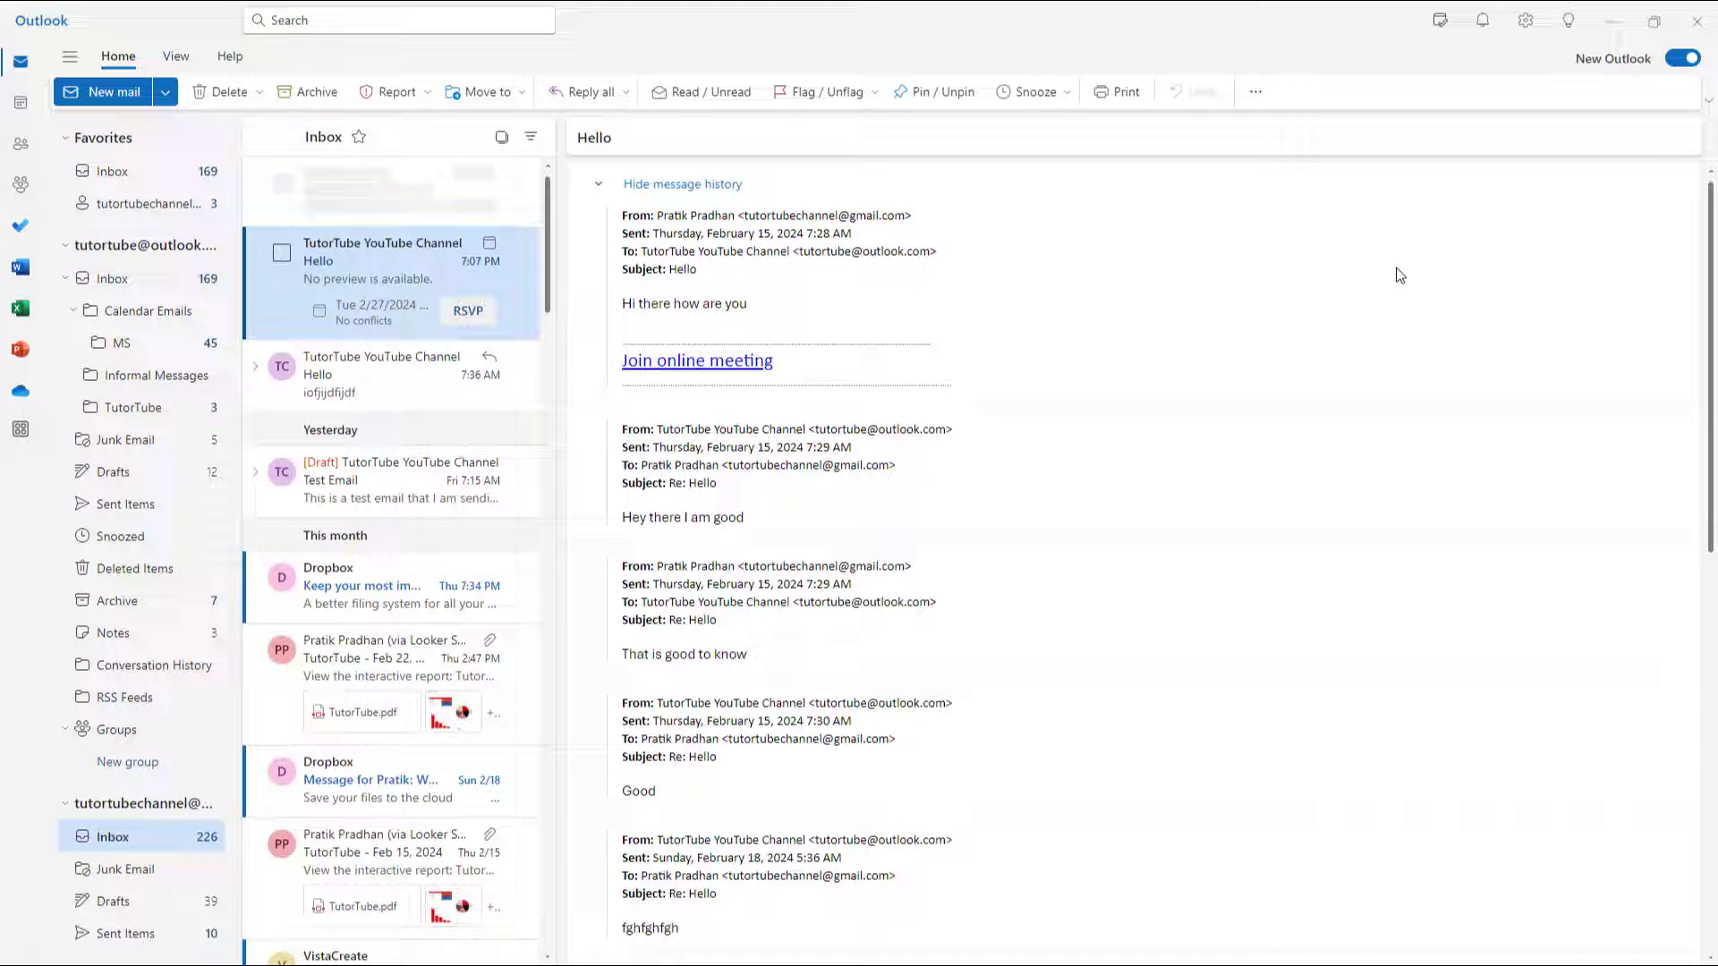
pyautogui.click(682, 182)
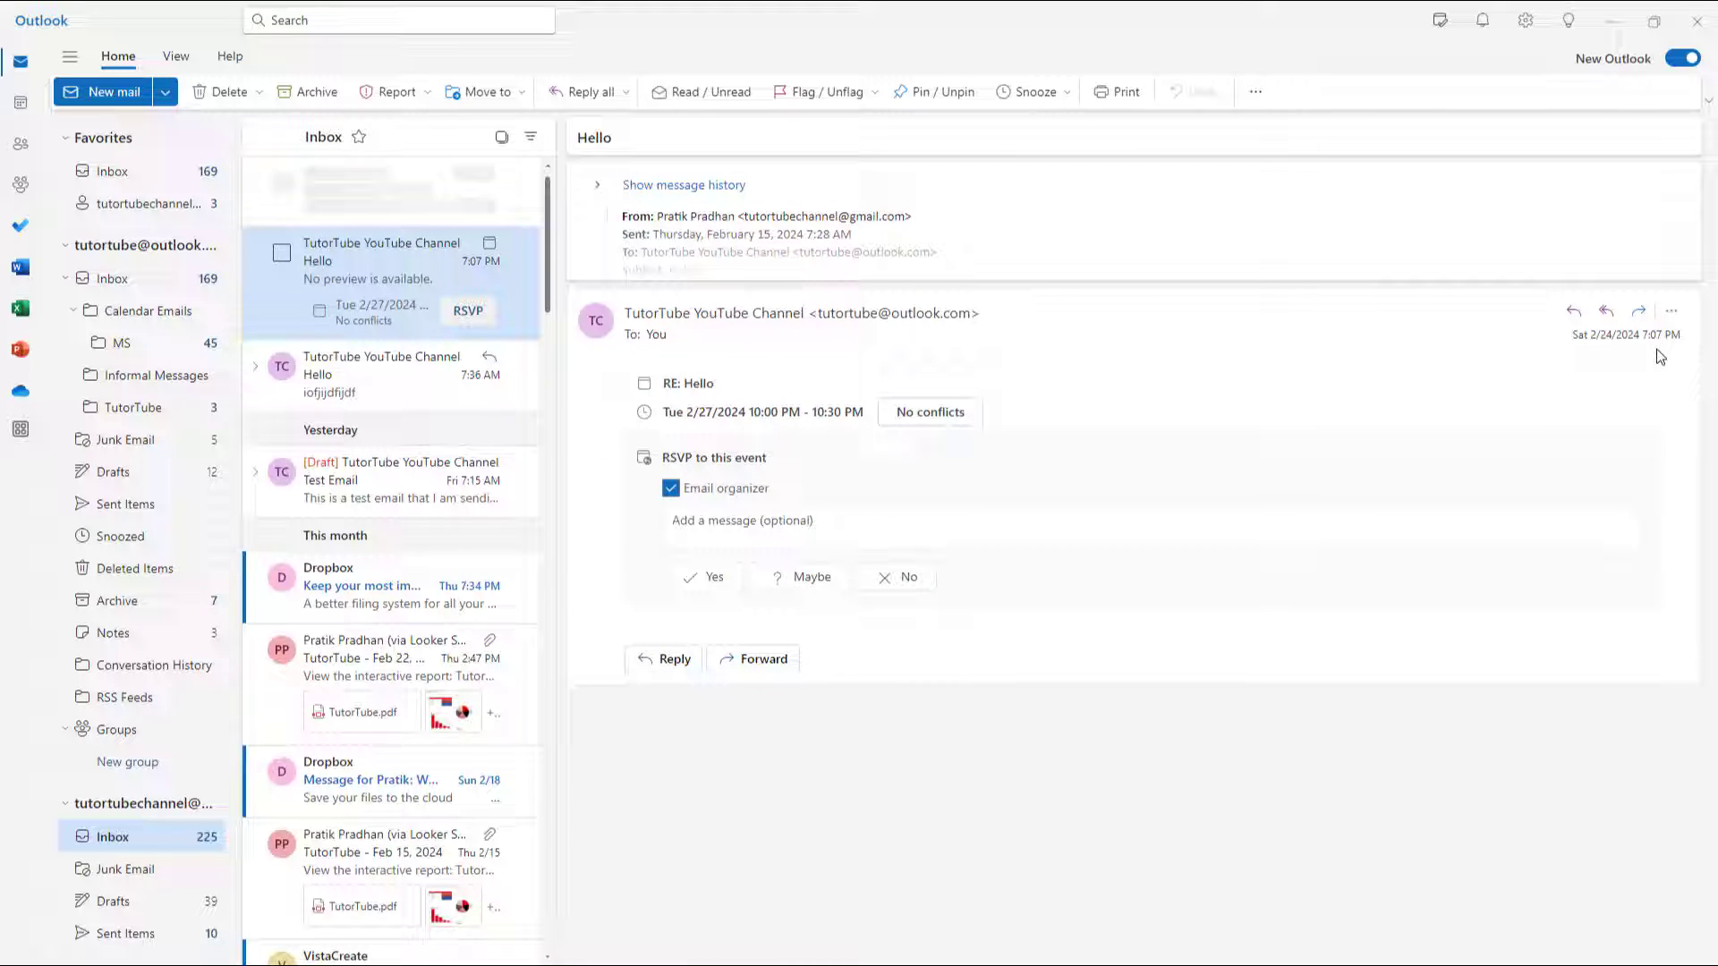
pyautogui.click(1671, 312)
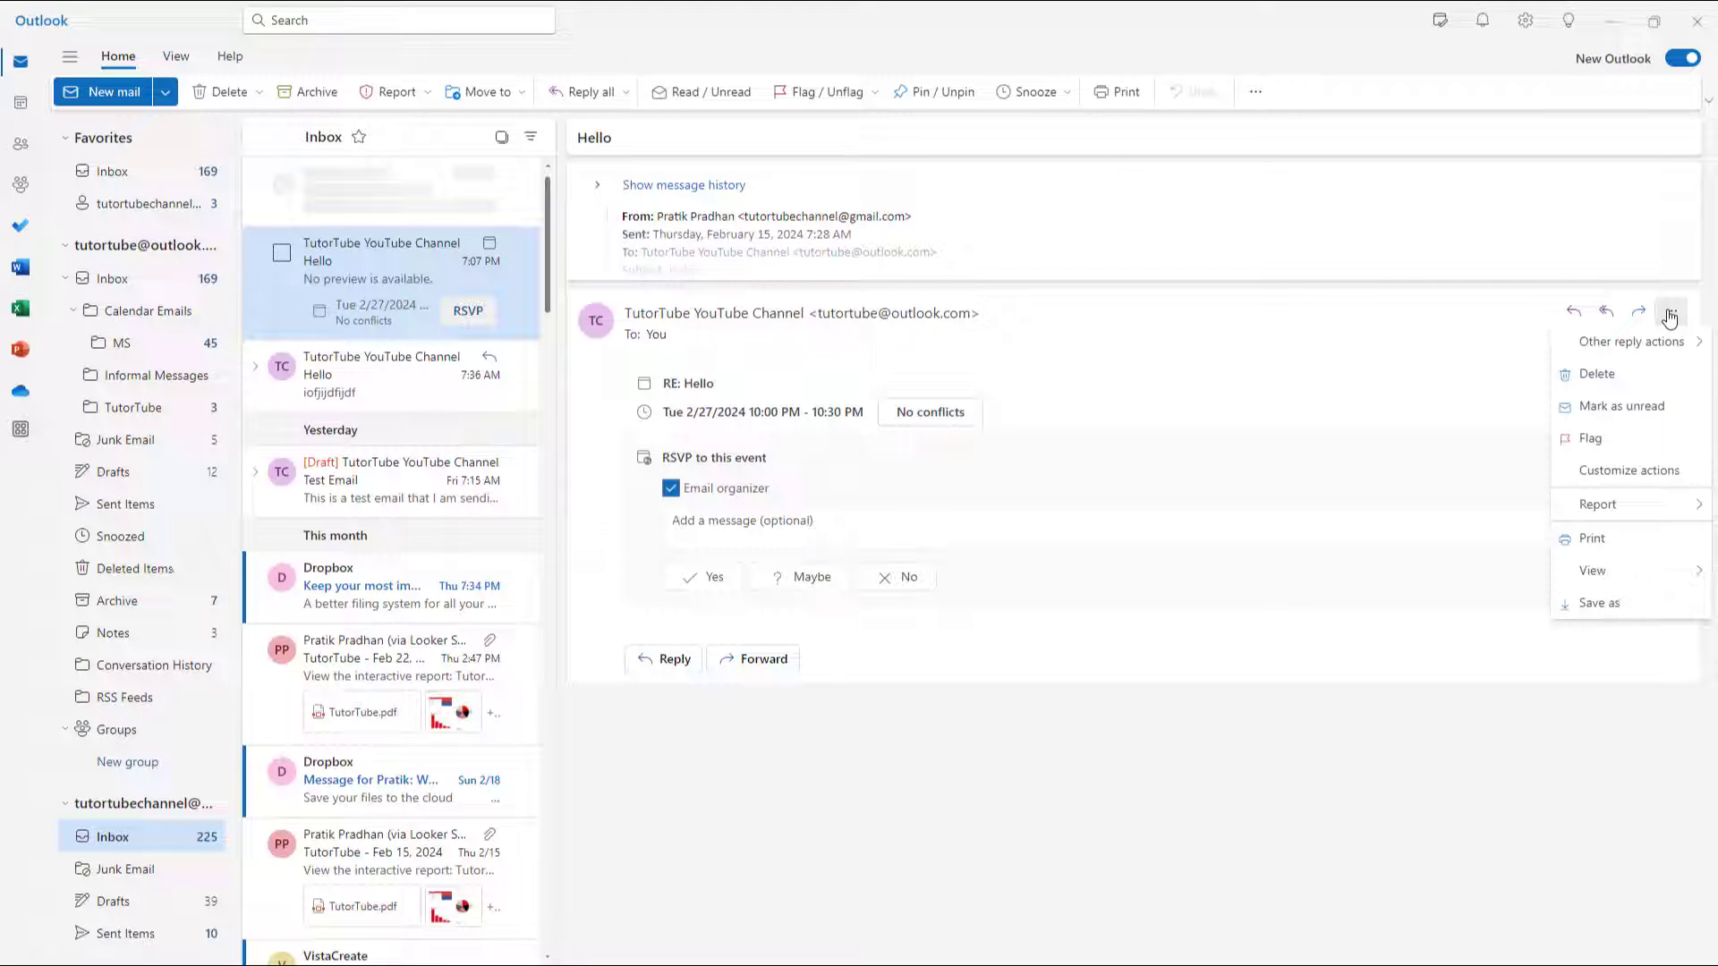
pyautogui.moveTo(1598, 603)
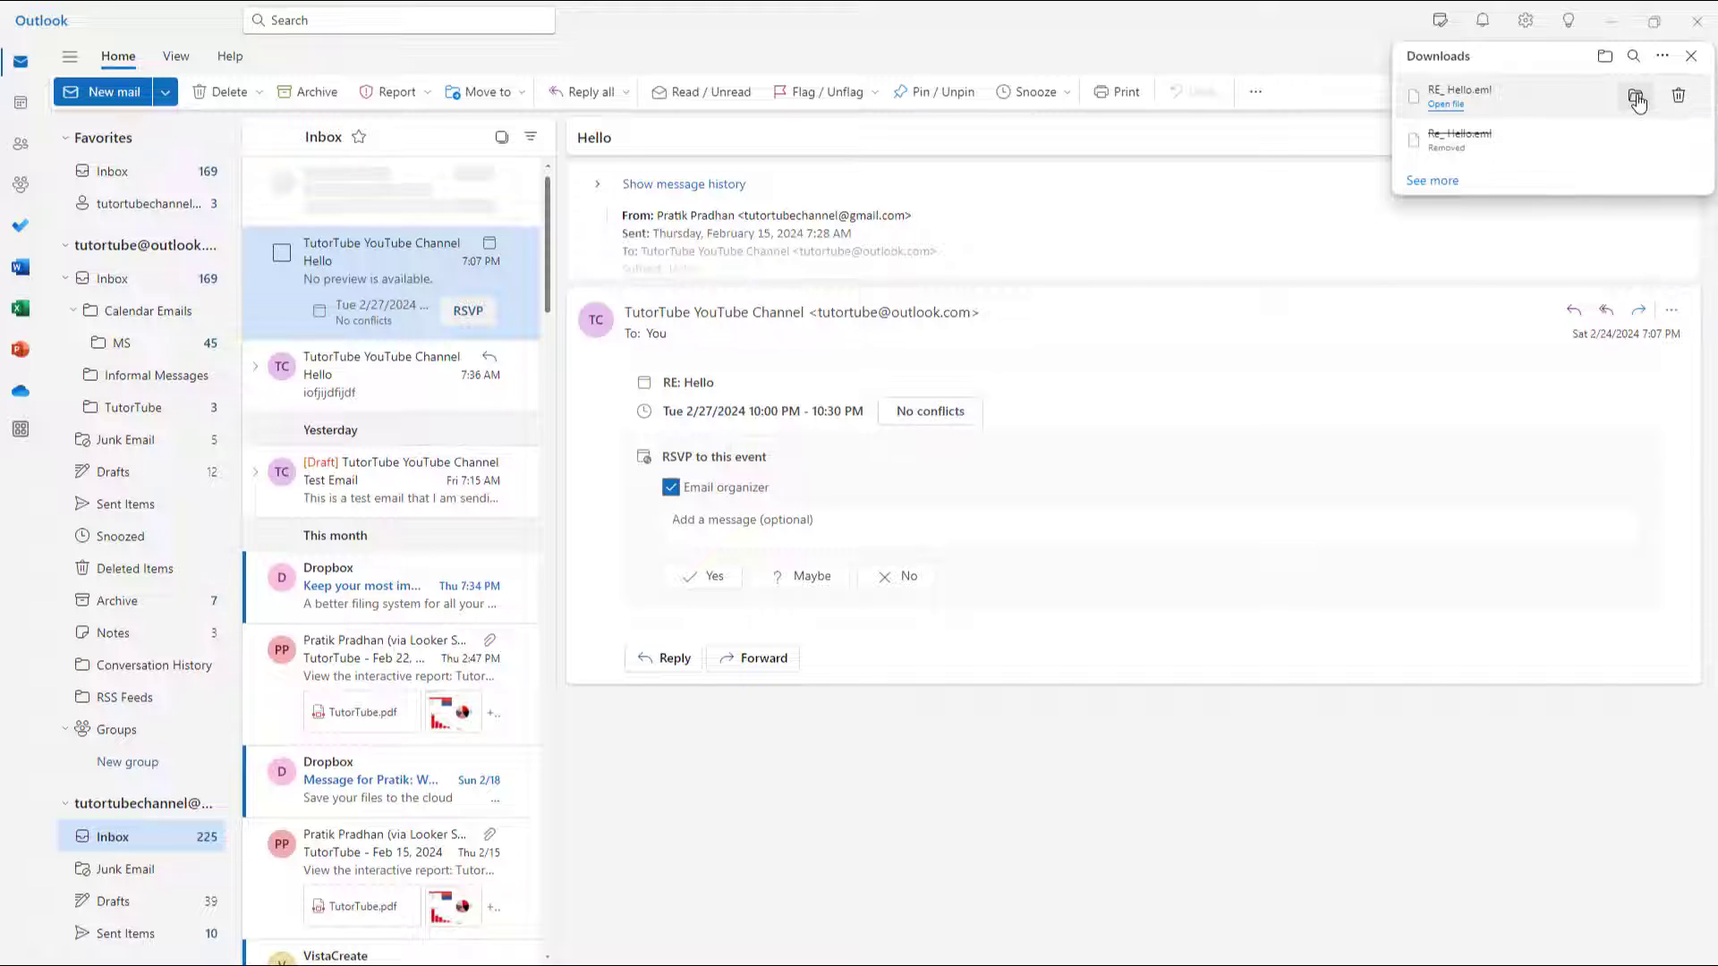
# Reveal the saved RE_ Hello.eml in its Downloads folder
pyautogui.click(1637, 96)
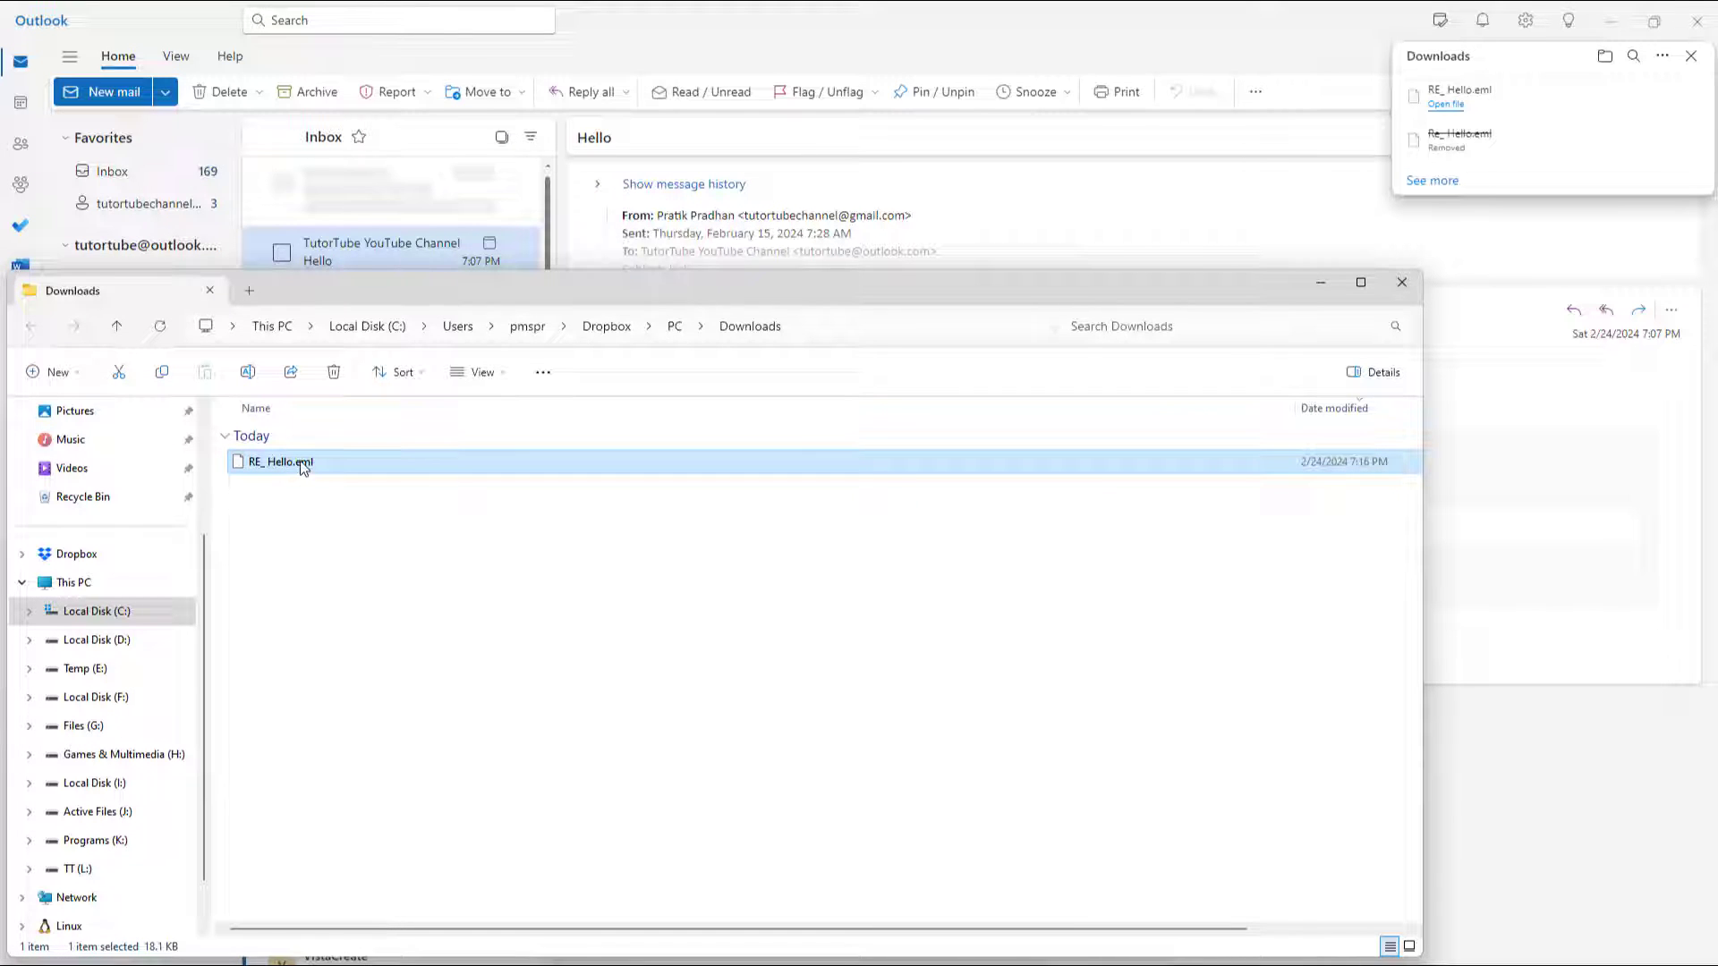
# Send RE_ Hello.eml to Open with > Choose another app and scroll the list toward Notepad
pyautogui.rightClick(279, 462)
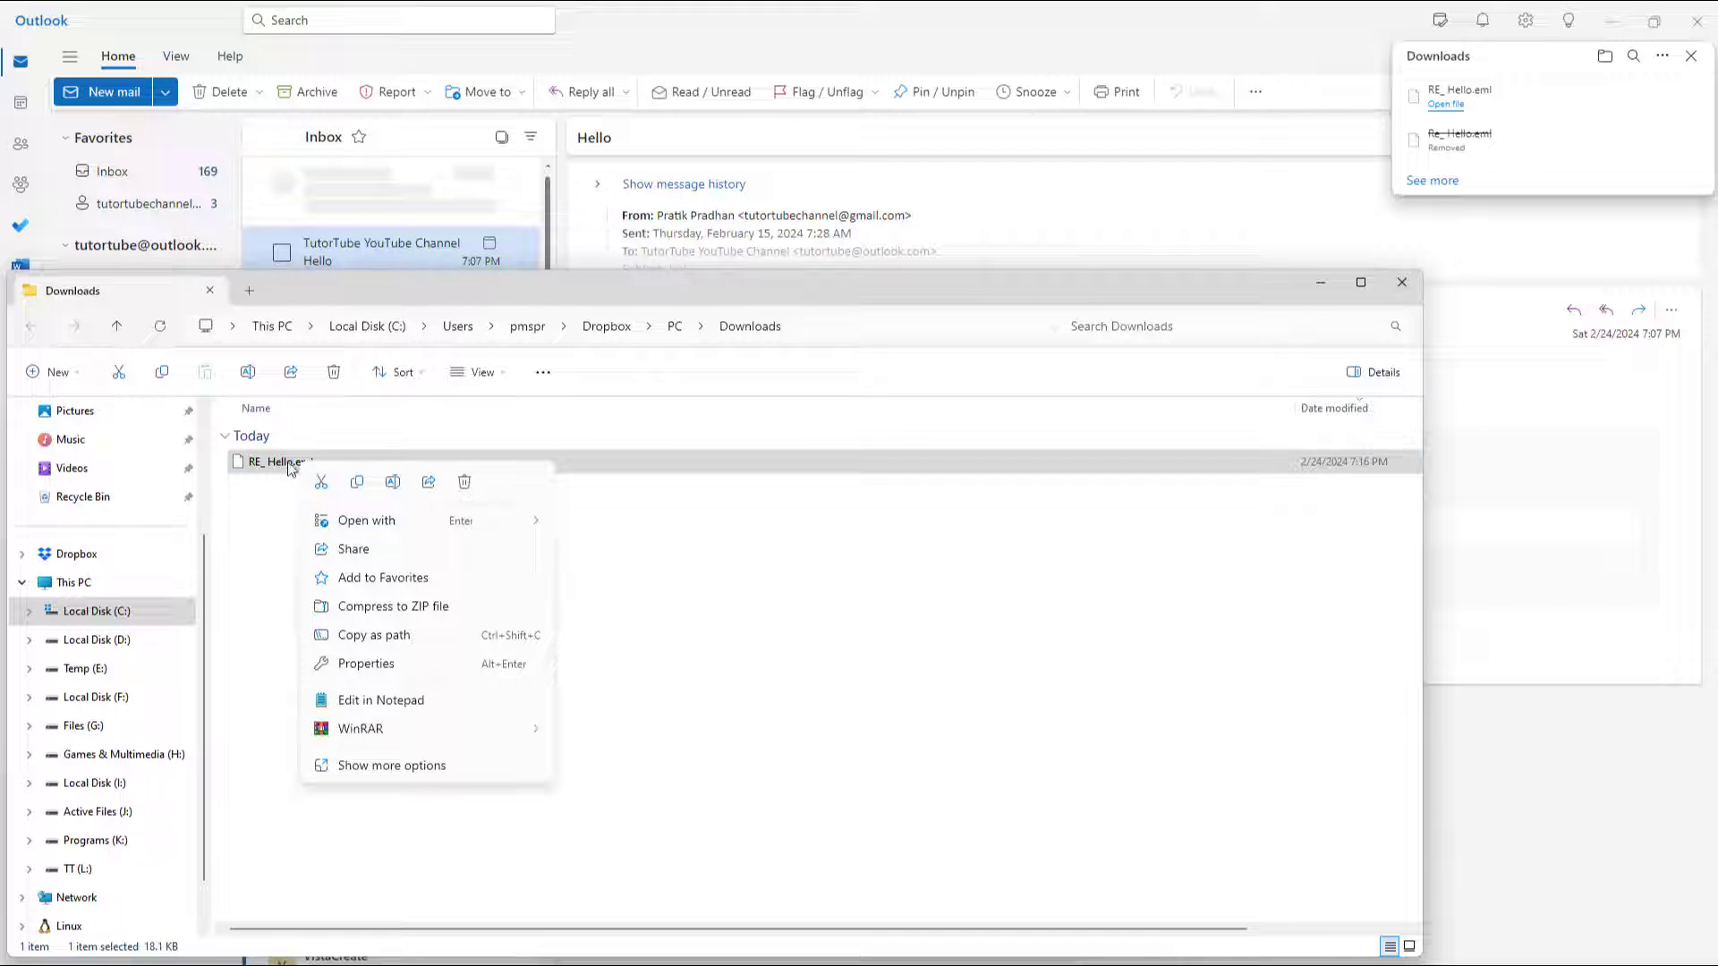
pyautogui.click(365, 521)
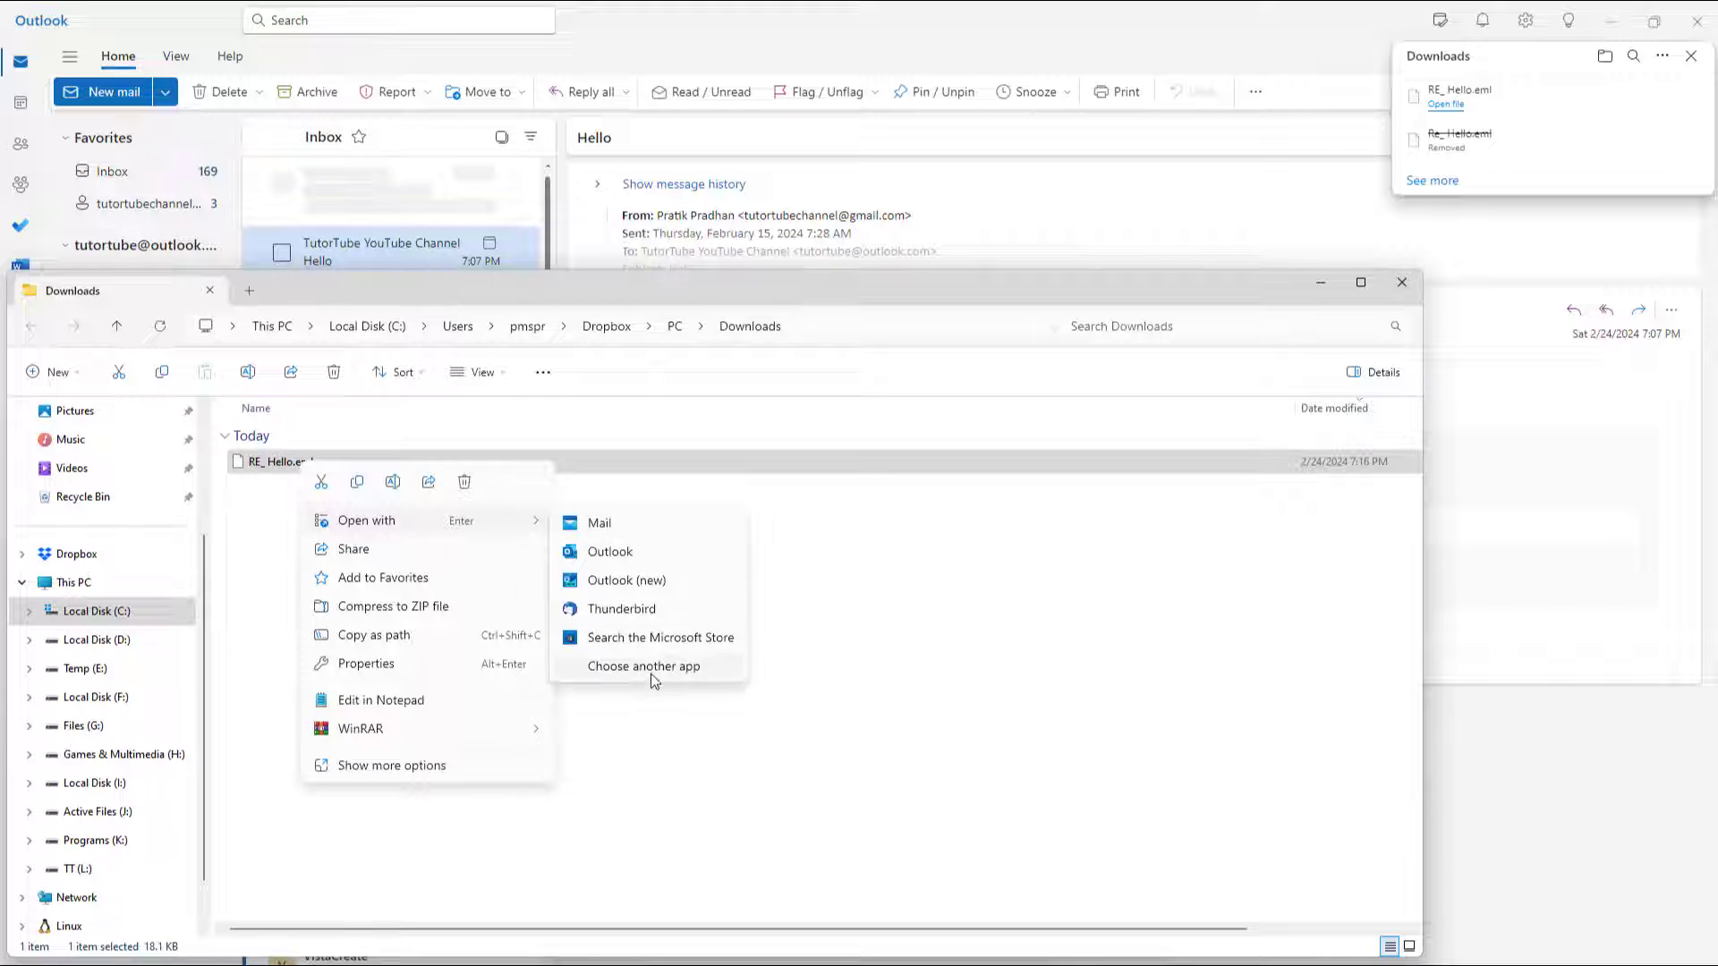
pyautogui.click(643, 666)
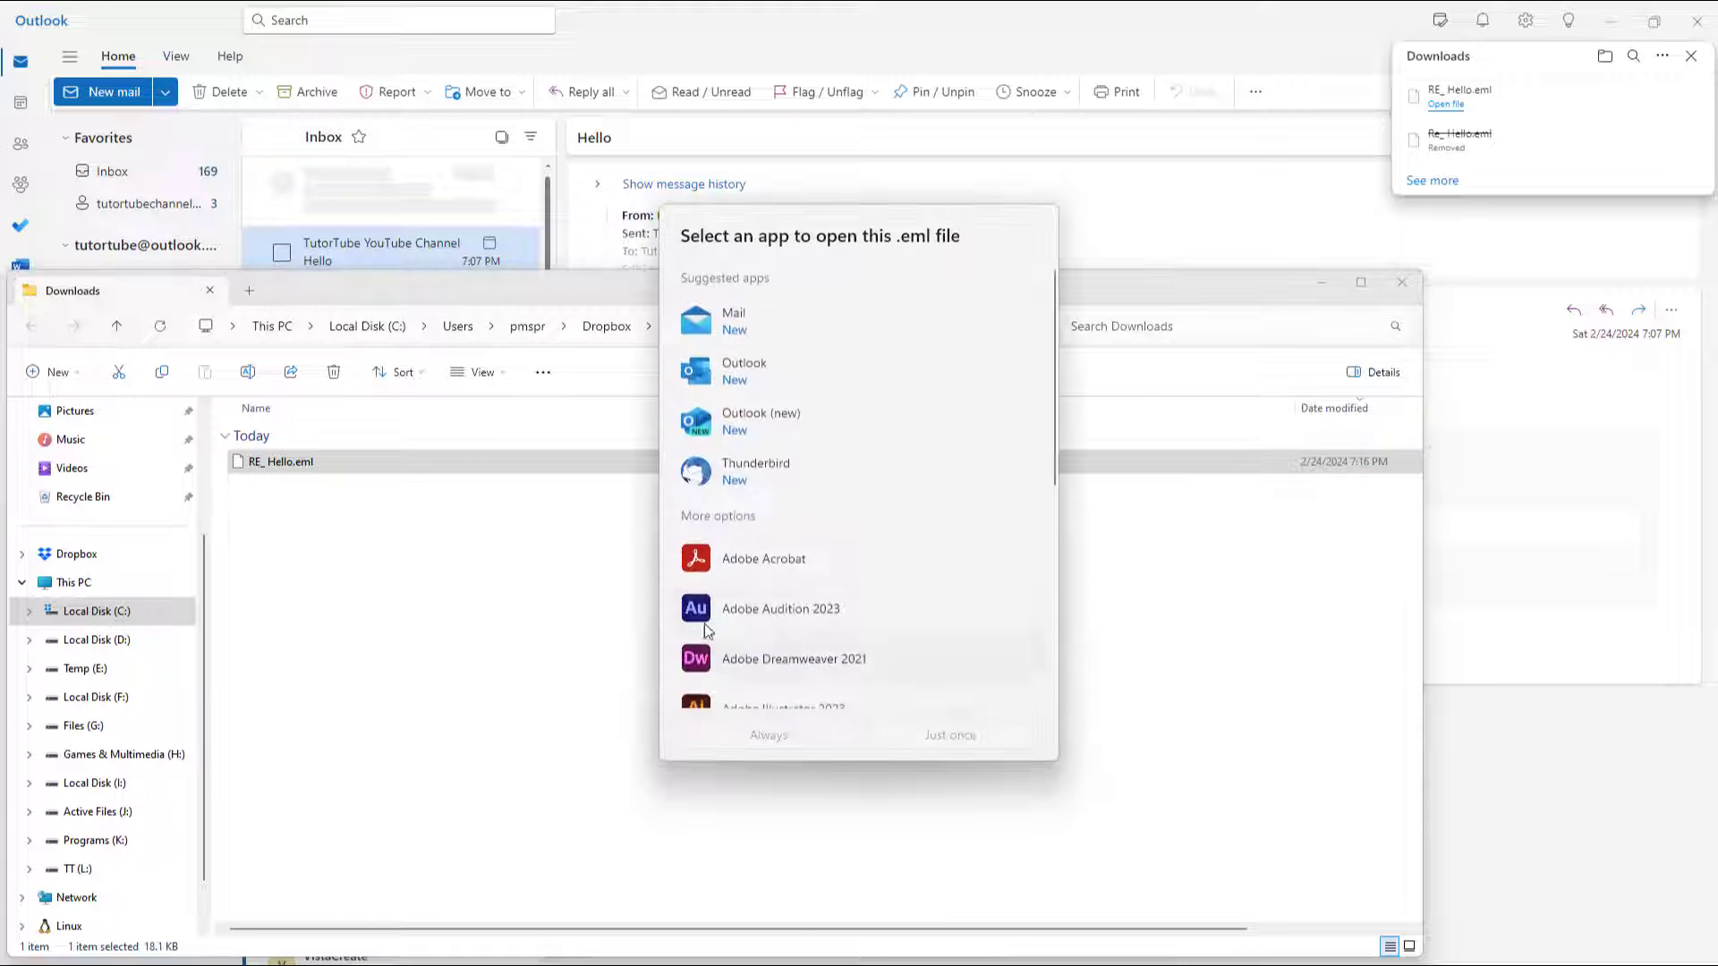
pyautogui.scroll(-3)
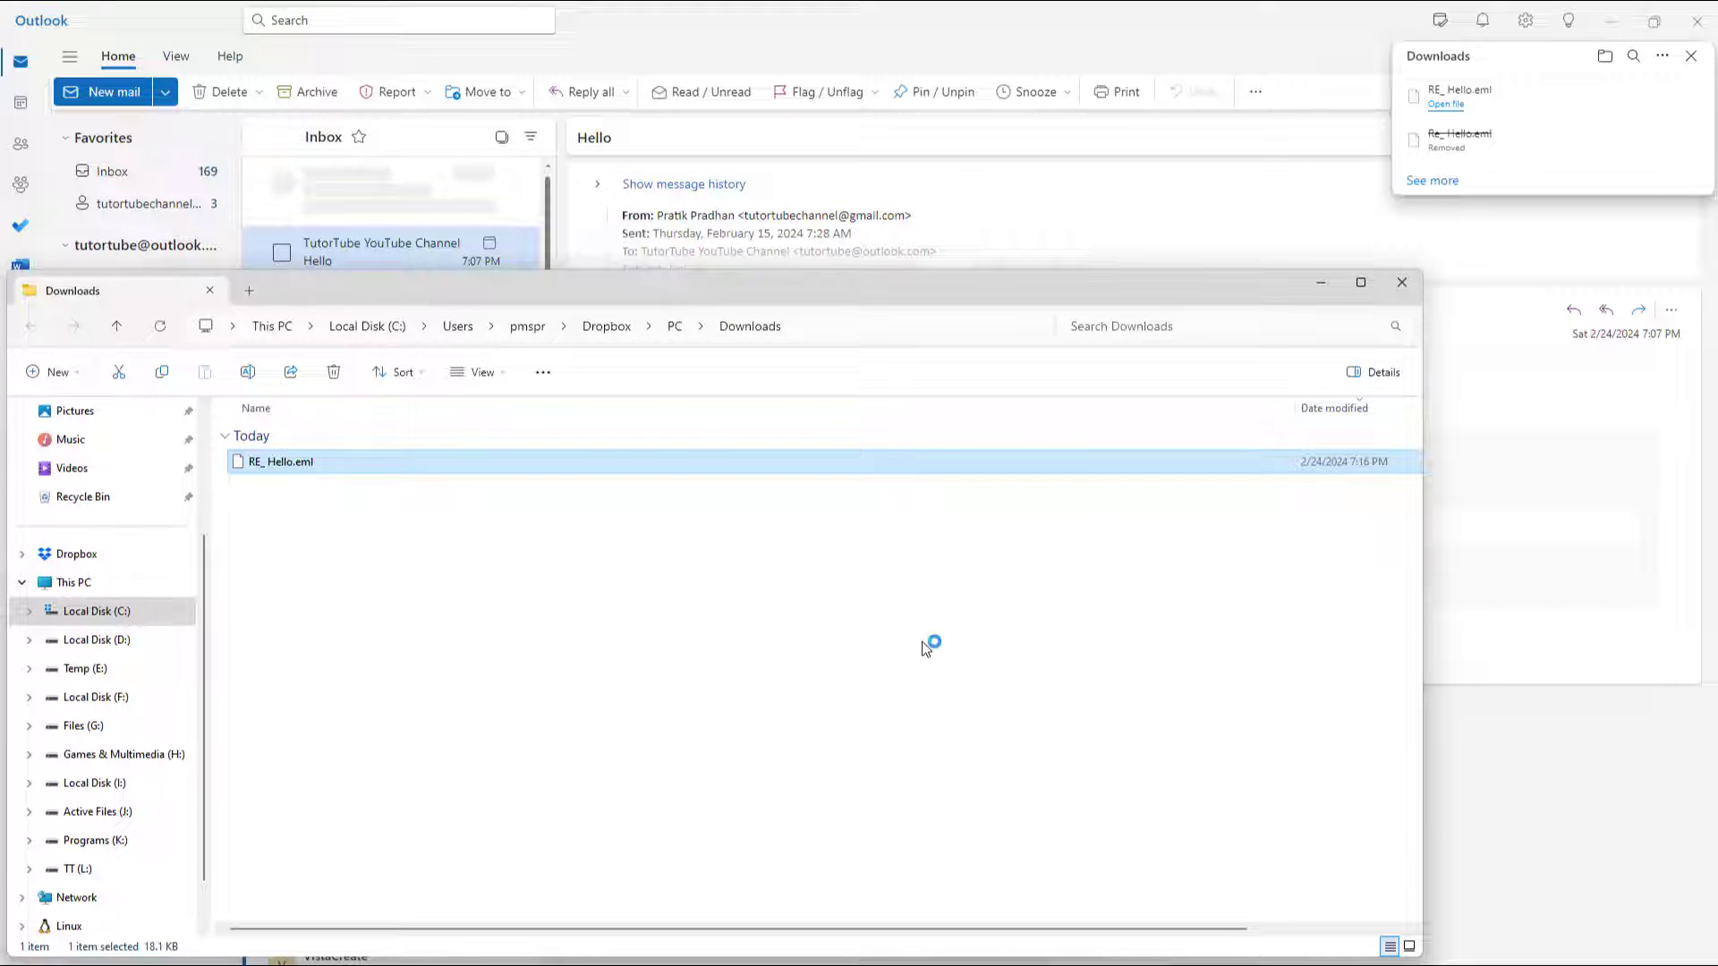
pyautogui.doubleClick(281, 462)
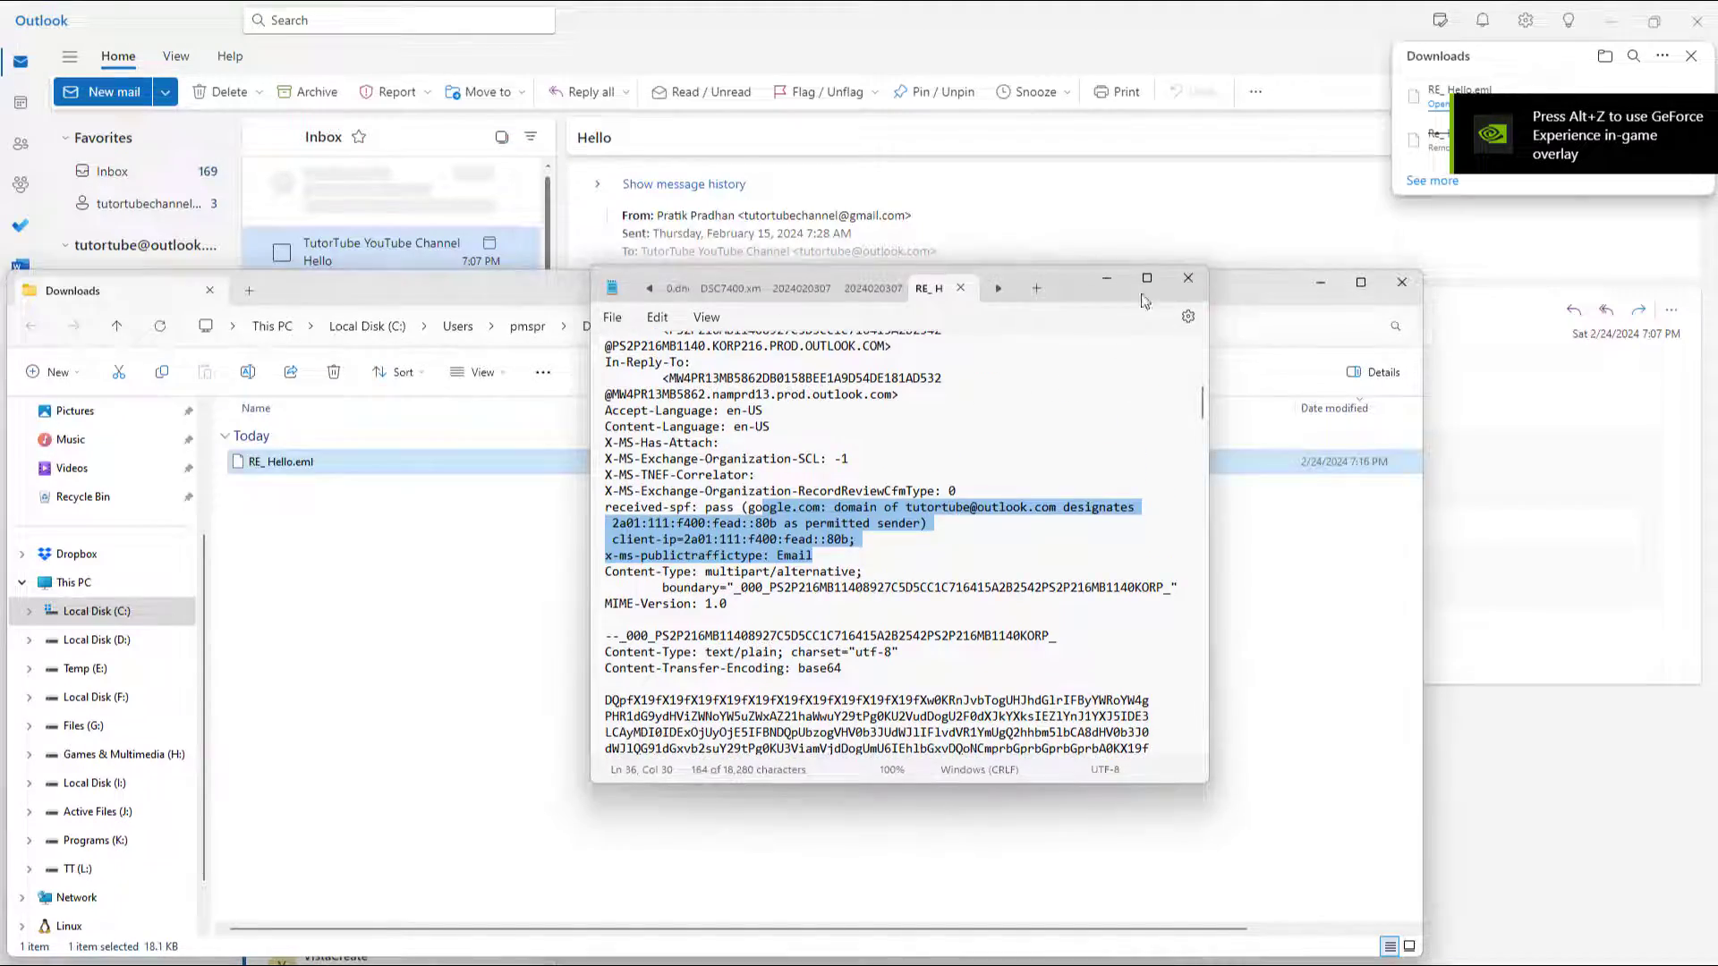
pyautogui.click(1186, 277)
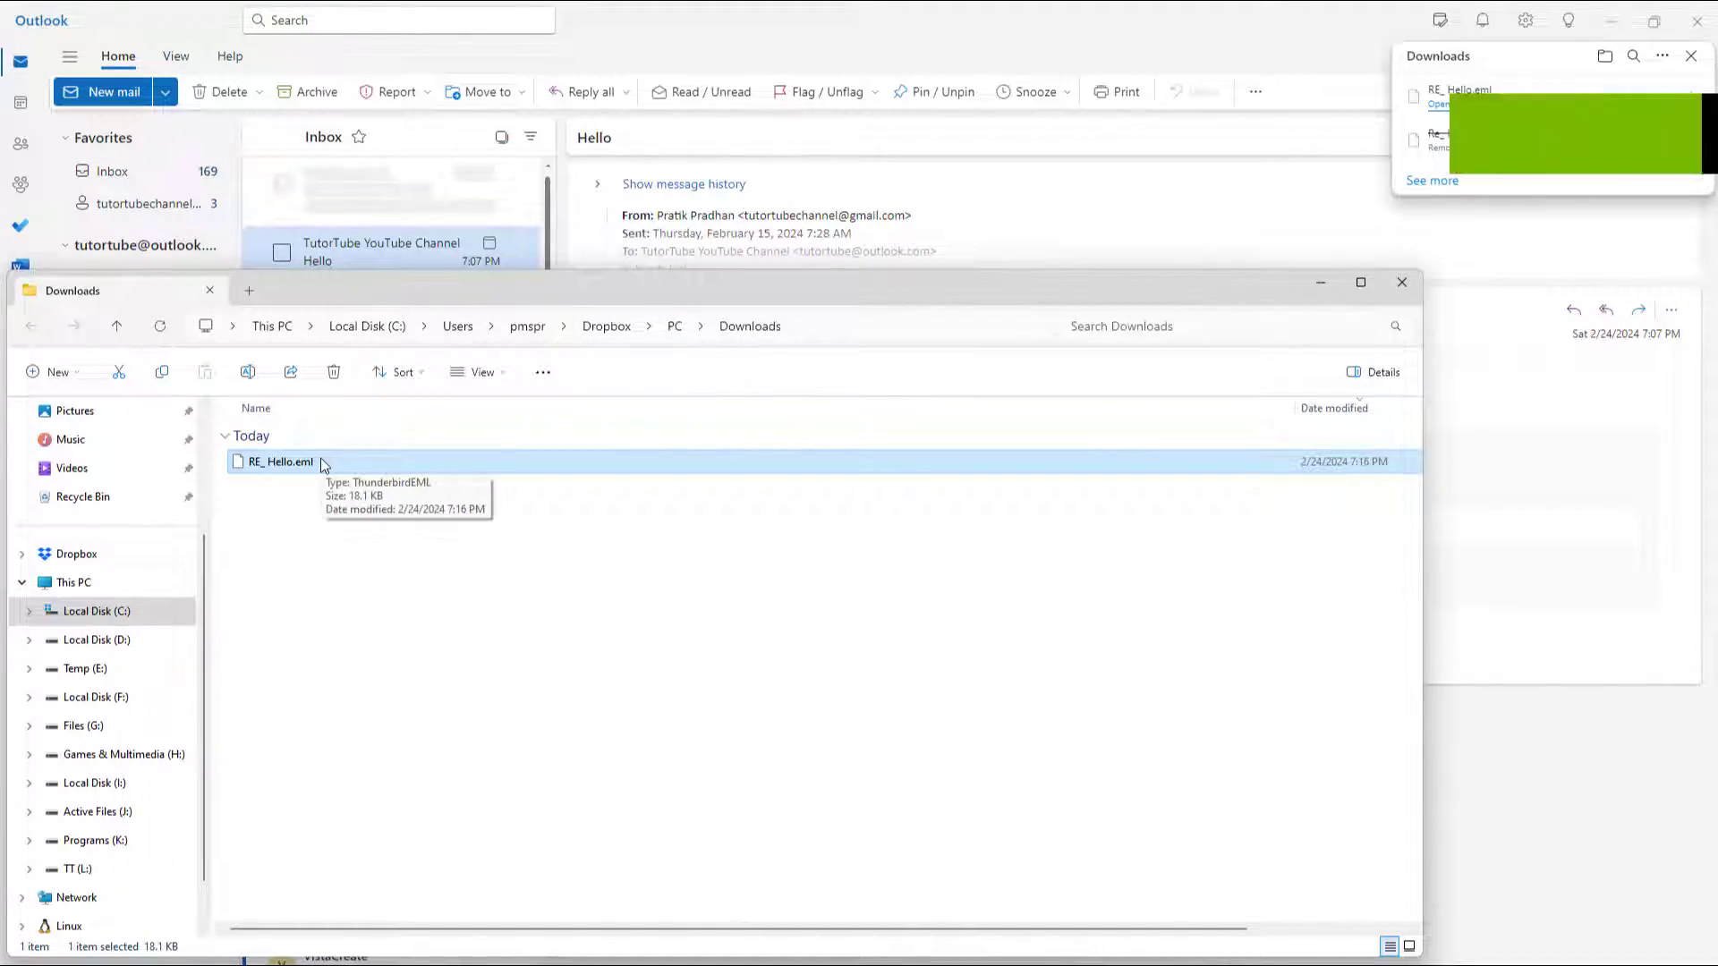